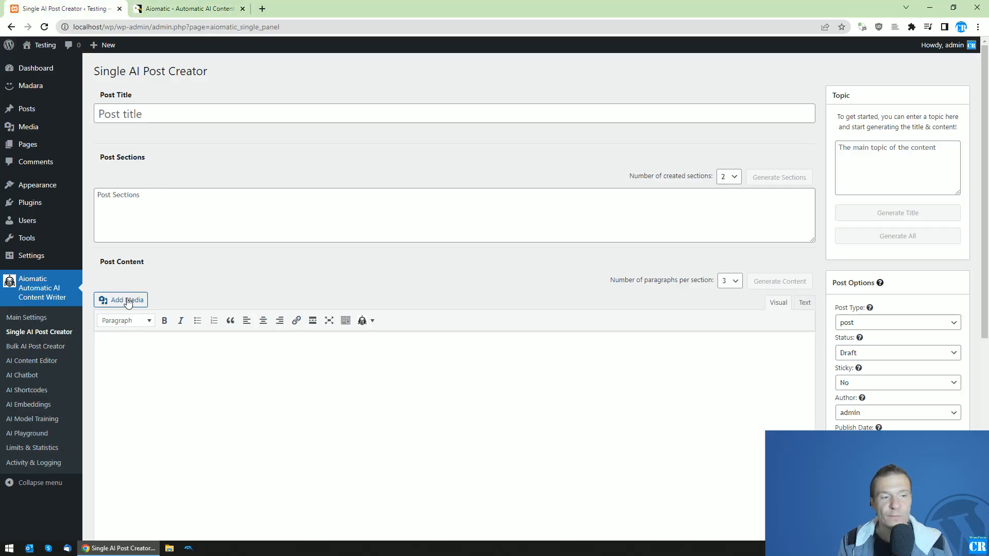
Open Add Media above the post content and browse the T-shirt photos in the Media Library
click(121, 300)
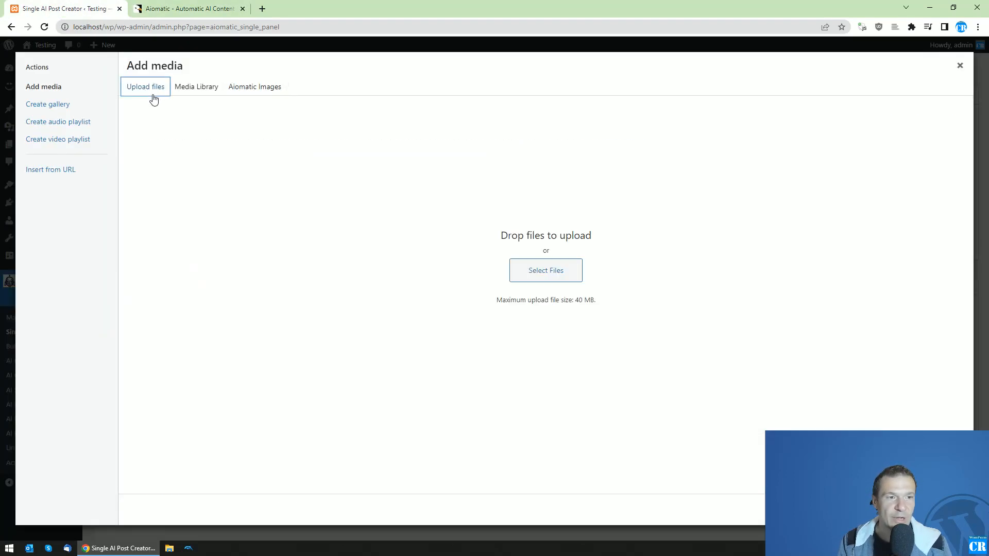
mouse_move(189, 102)
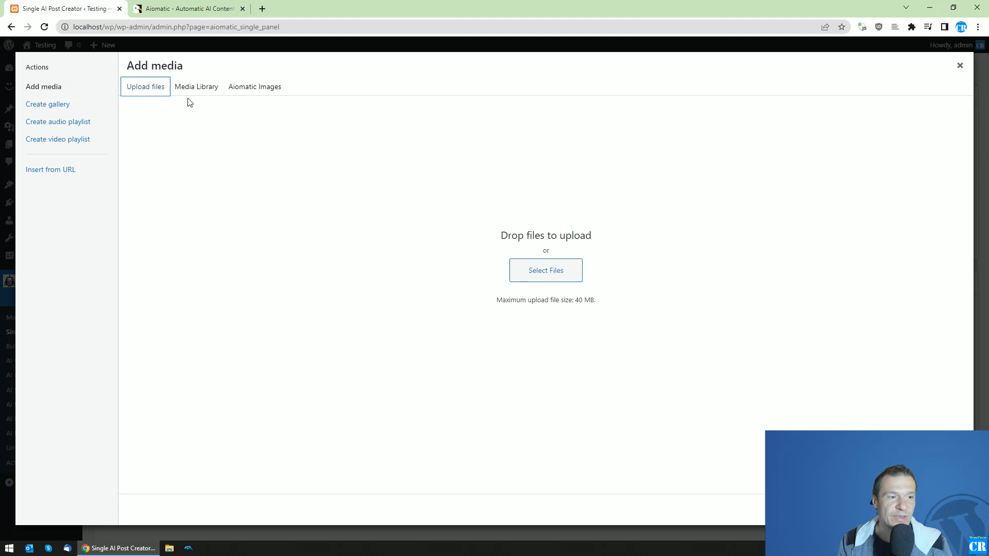
click(196, 86)
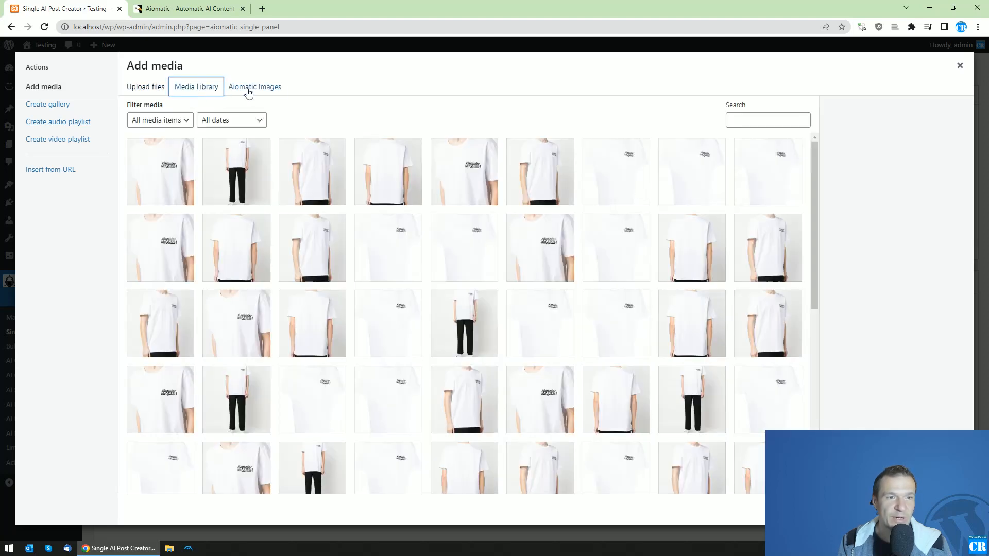
Open the Aiomatic Images tab and scroll through the AI image form
click(255, 87)
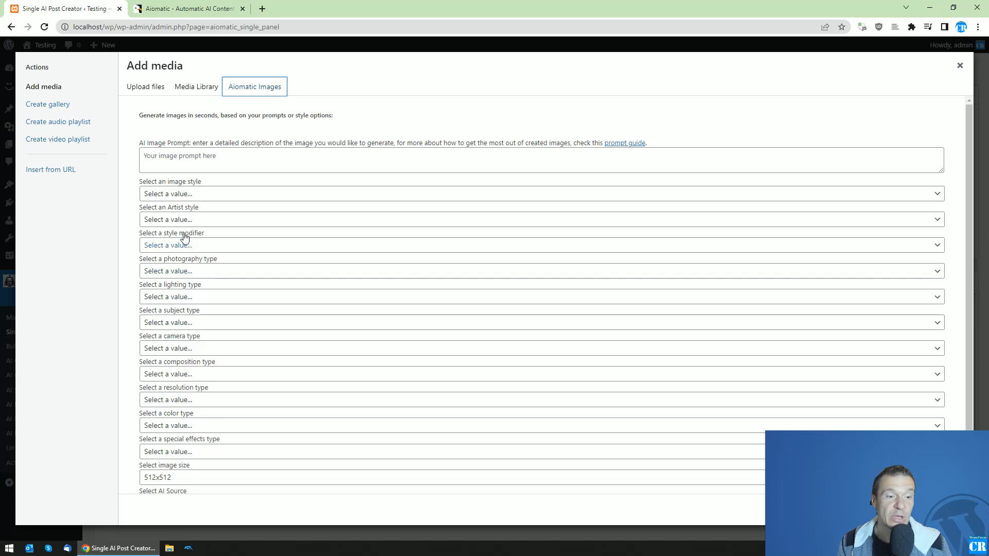
scroll(down, 3)
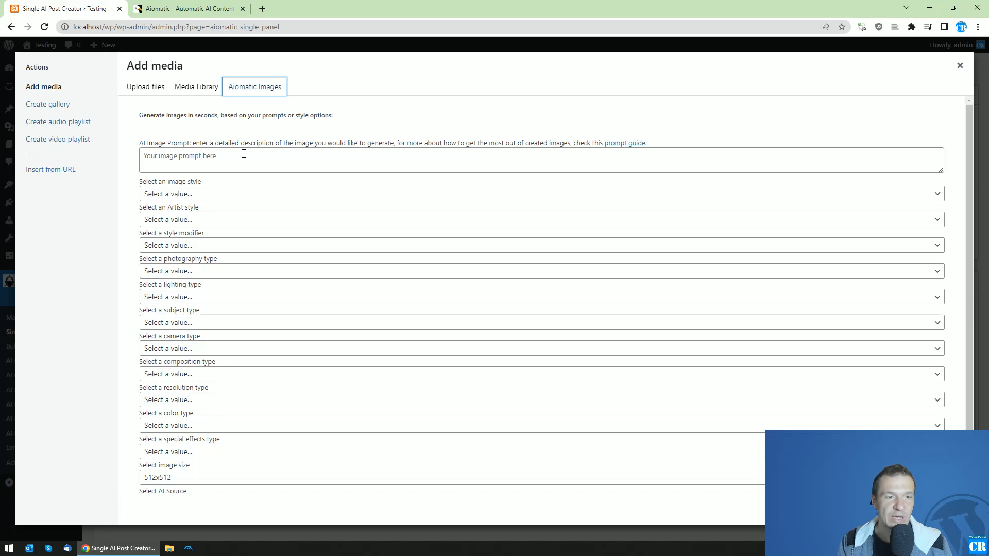
scroll(down, 3)
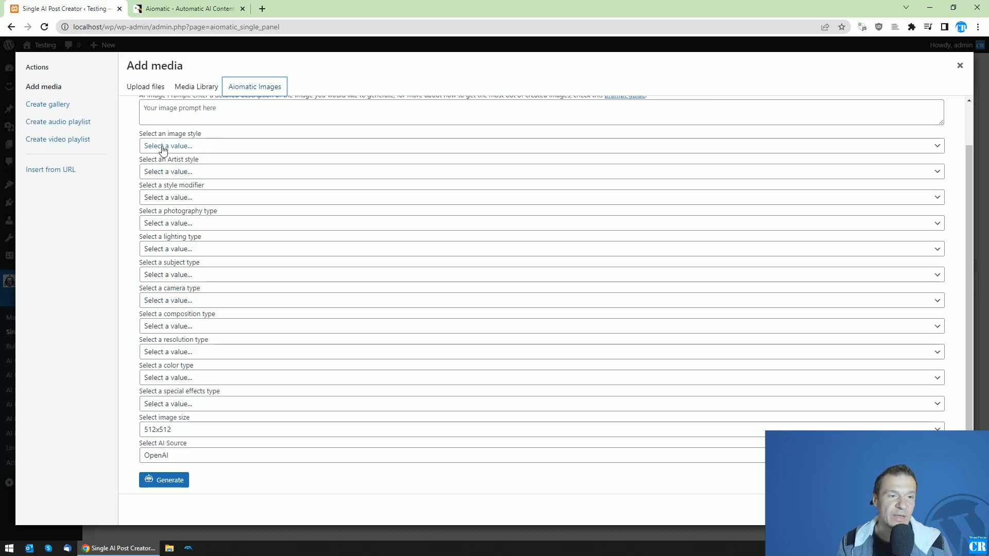
Browse the image style, artist style and special effects lists without choosing anything
click(541, 146)
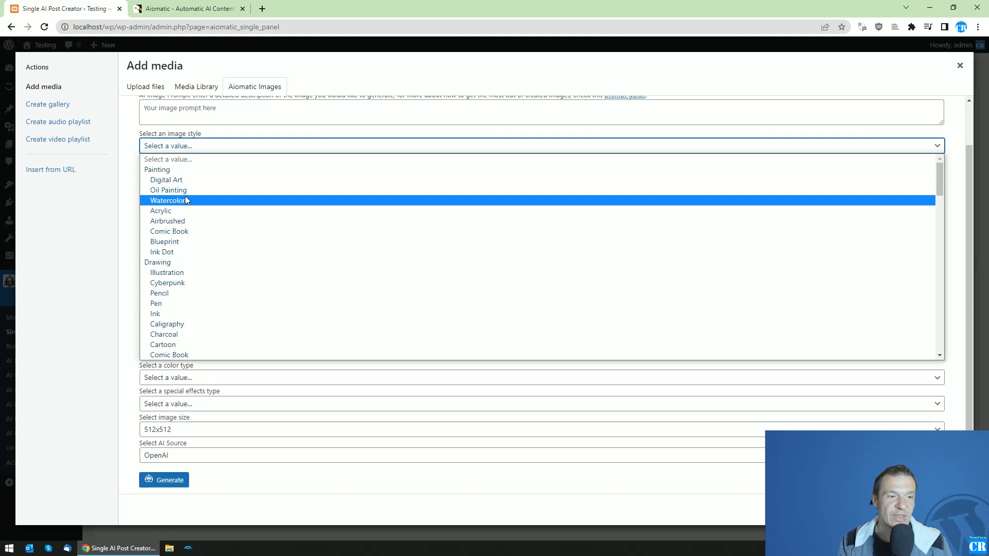
scroll(down, 3)
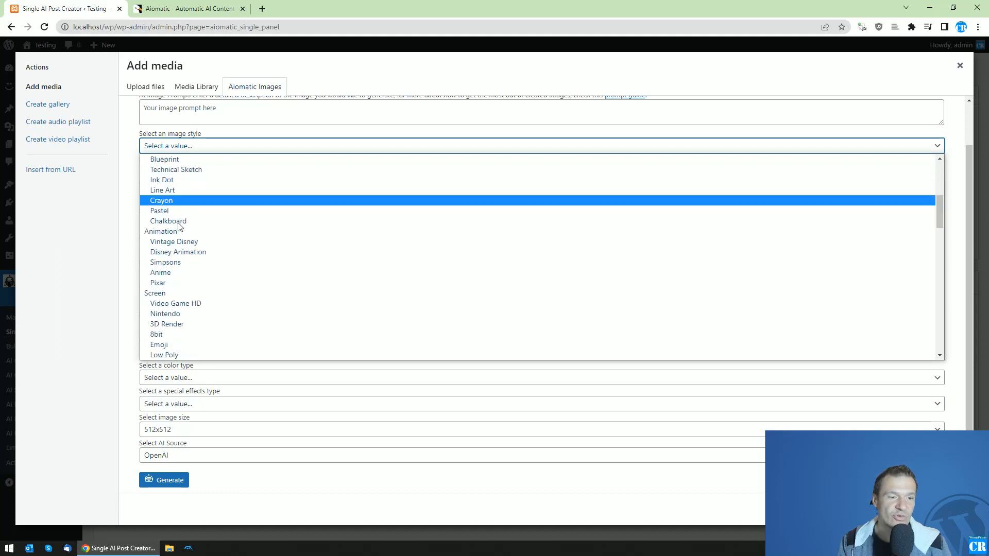
scroll(down, 3)
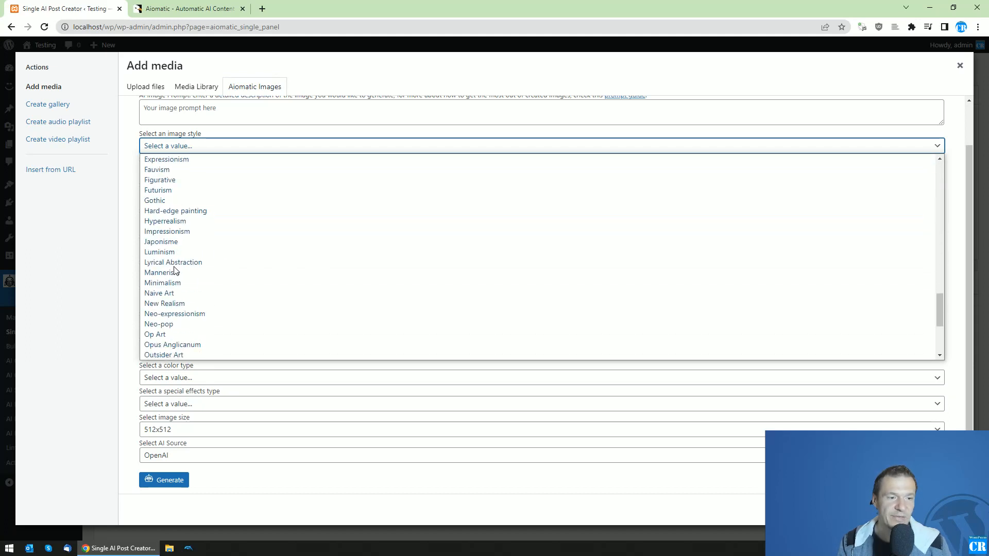
click(540, 146)
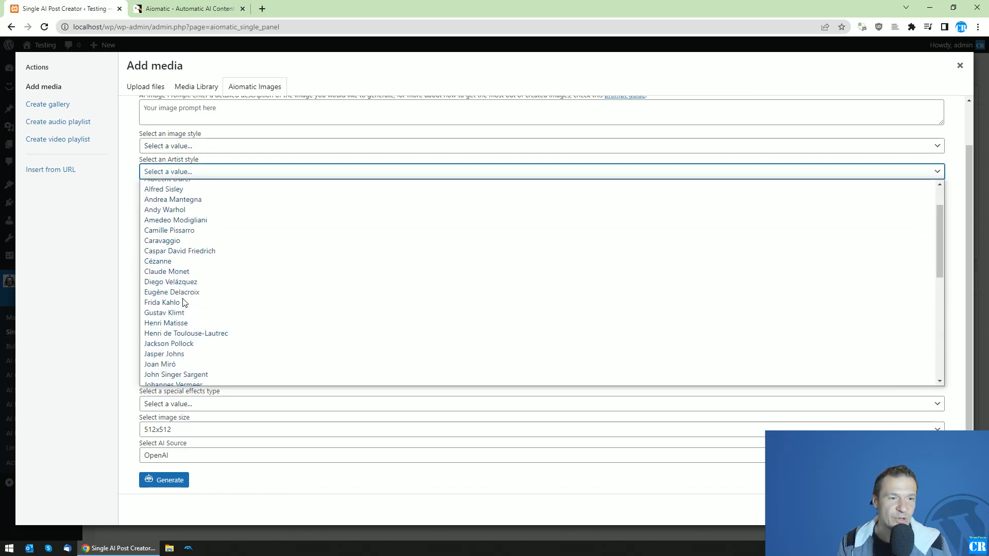
click(540, 172)
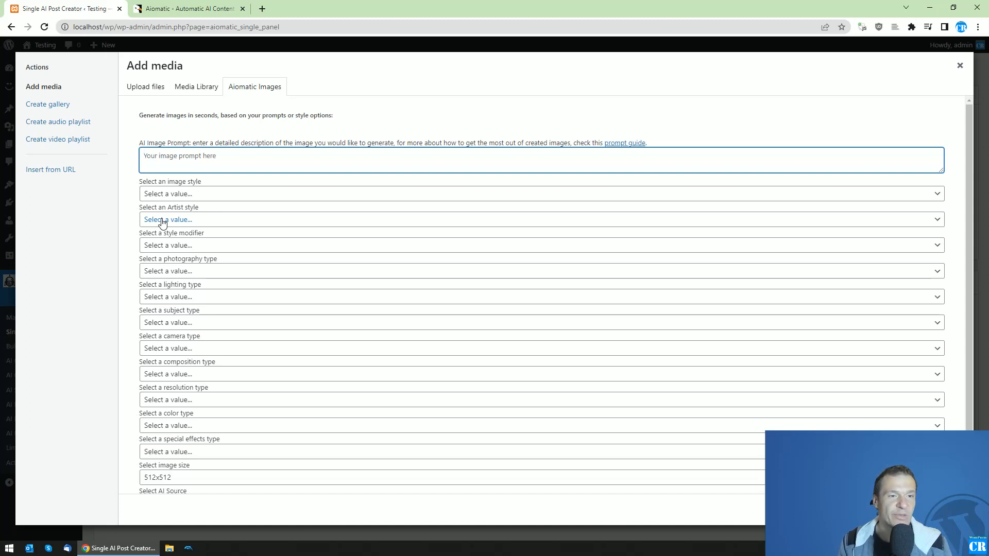
click(540, 220)
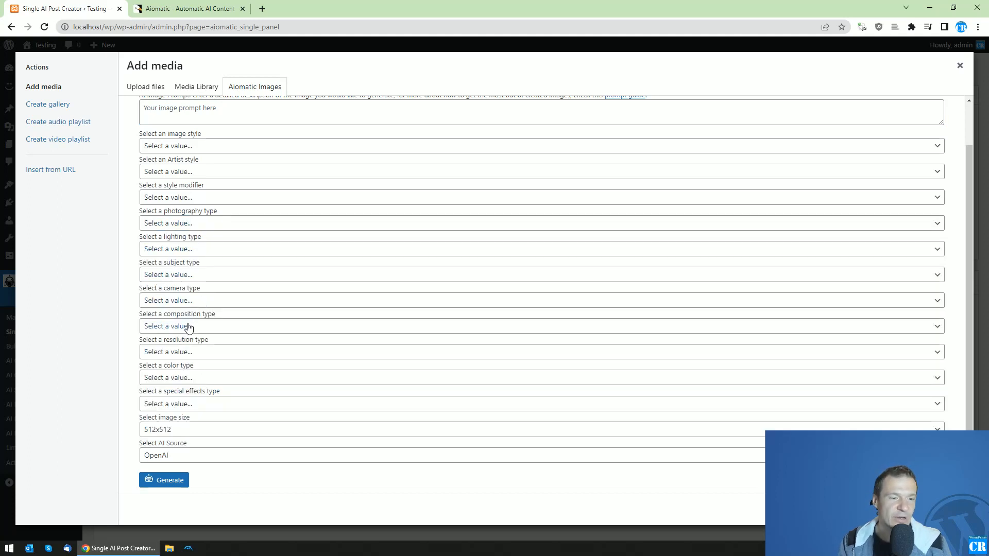
mouse_move(194, 404)
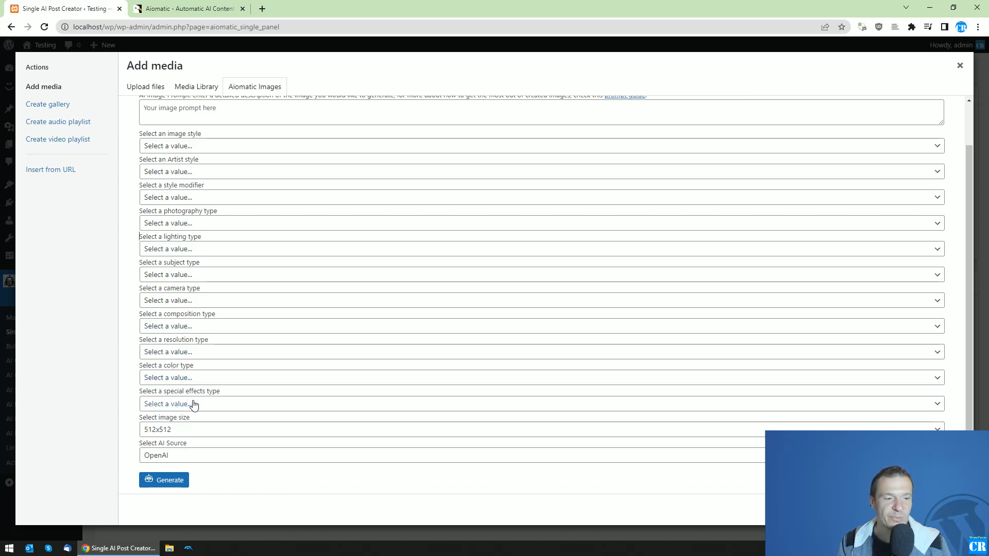
click(441, 455)
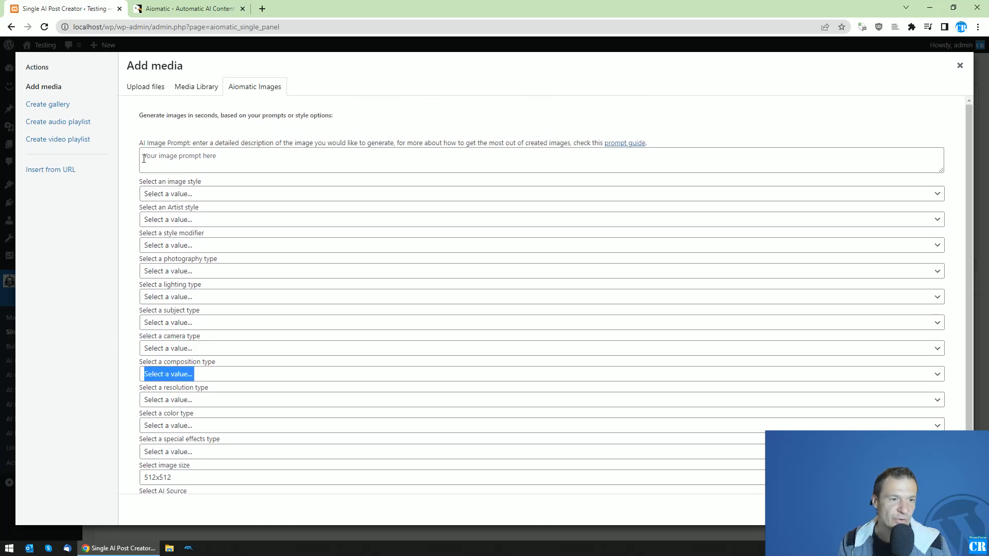
Generate 'a dog on the beach' with Drawing style, CMYK colour and Camera Shake
click(541, 160)
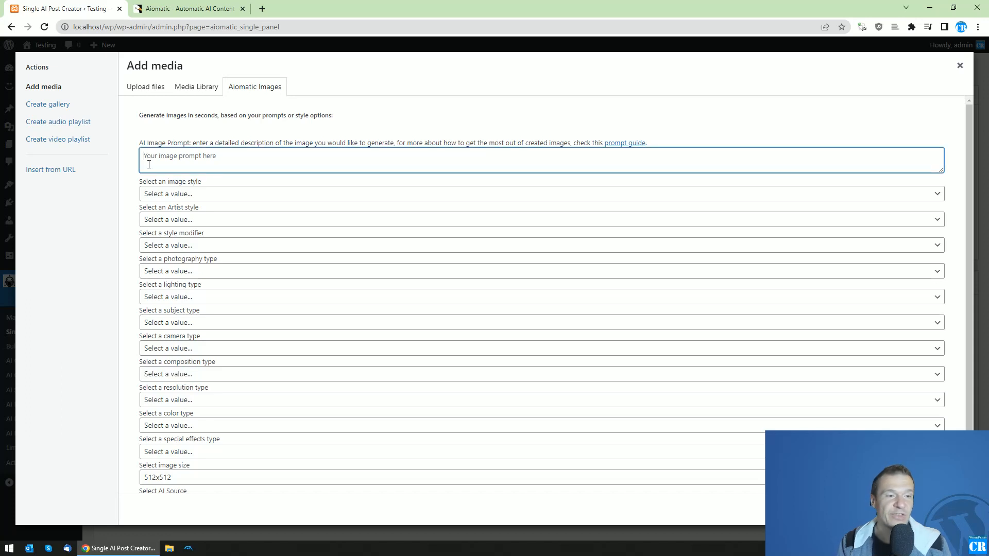
text(a dog on the beach)
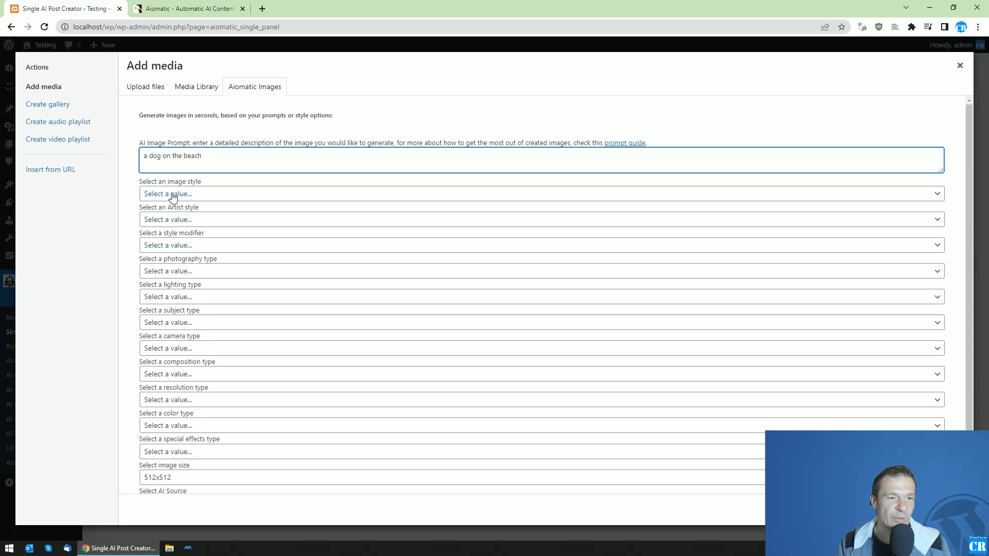
click(540, 194)
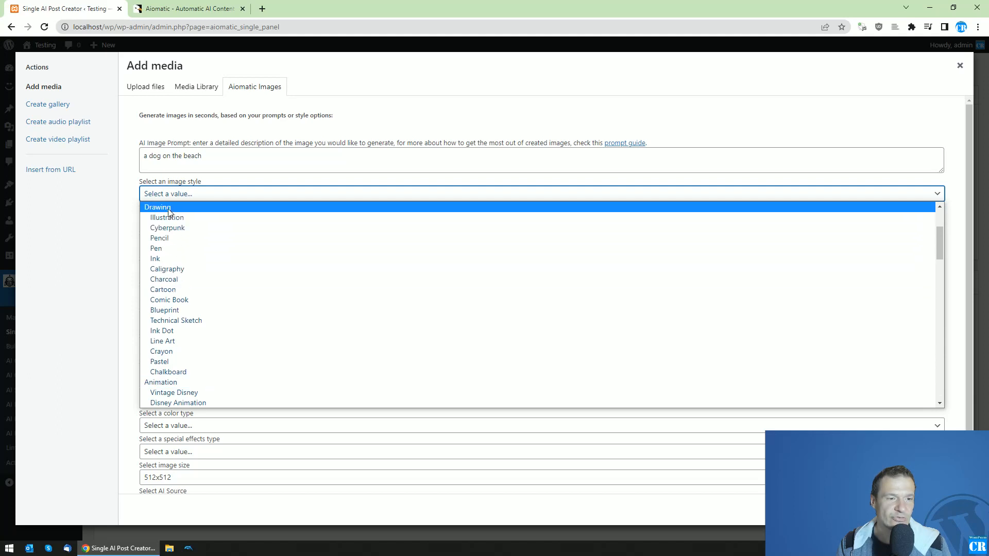
click(157, 207)
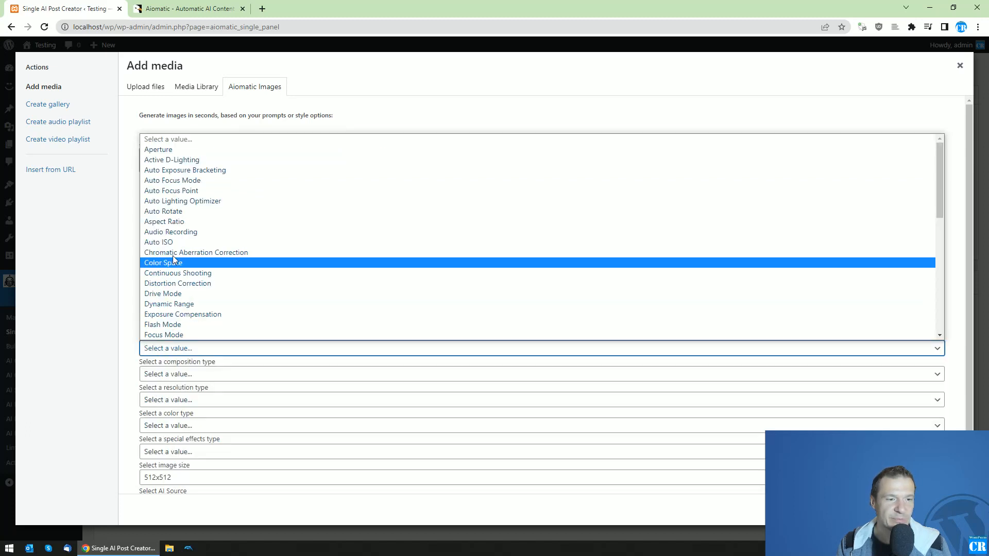
click(163, 262)
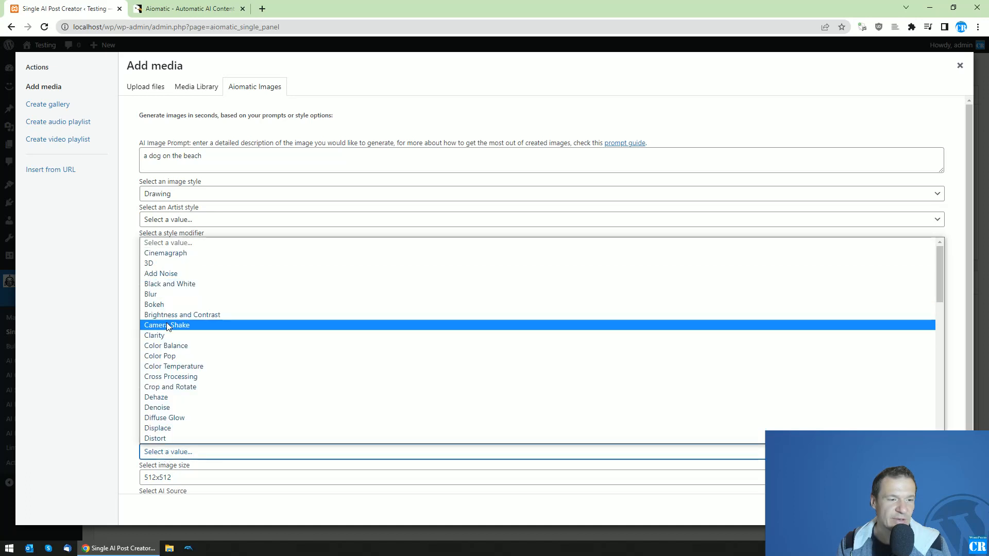
click(166, 325)
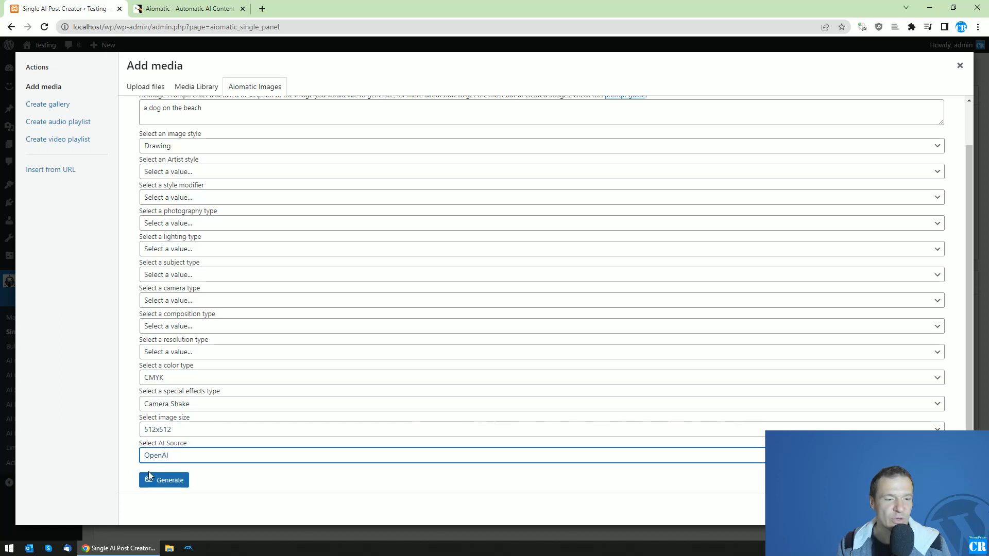
click(164, 481)
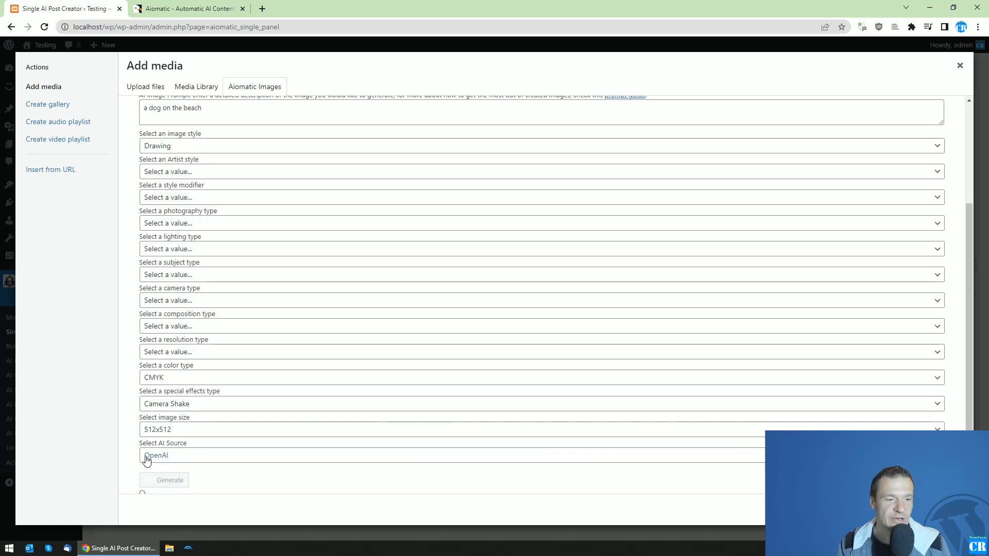
Scroll down to the finished dog-on-the-beach drawing below the form
click(164, 480)
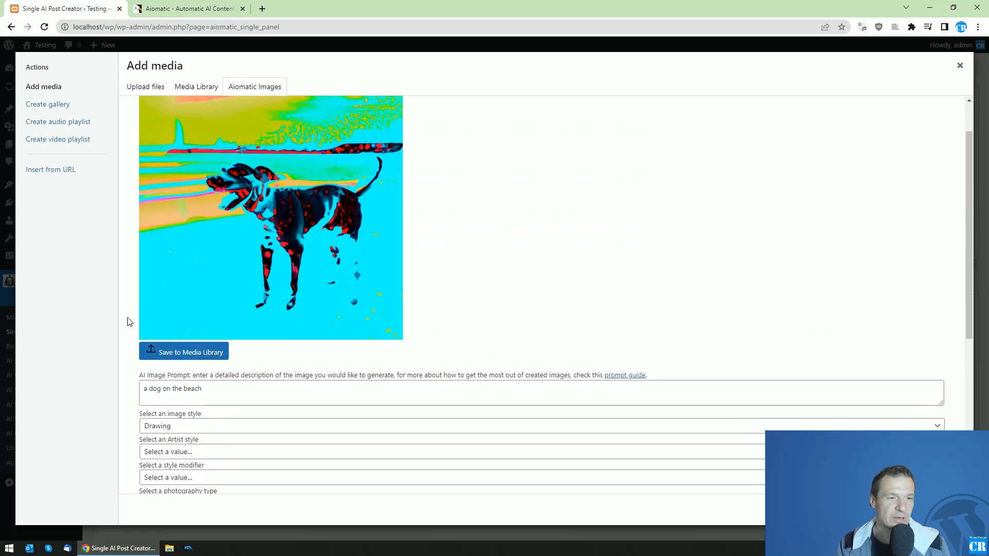
scroll(down, 3)
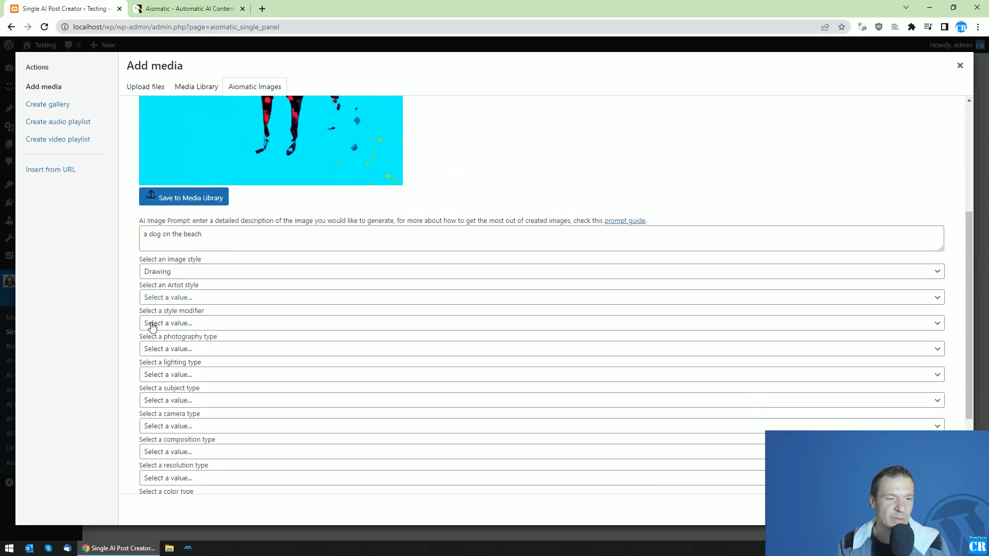
scroll(down, 3)
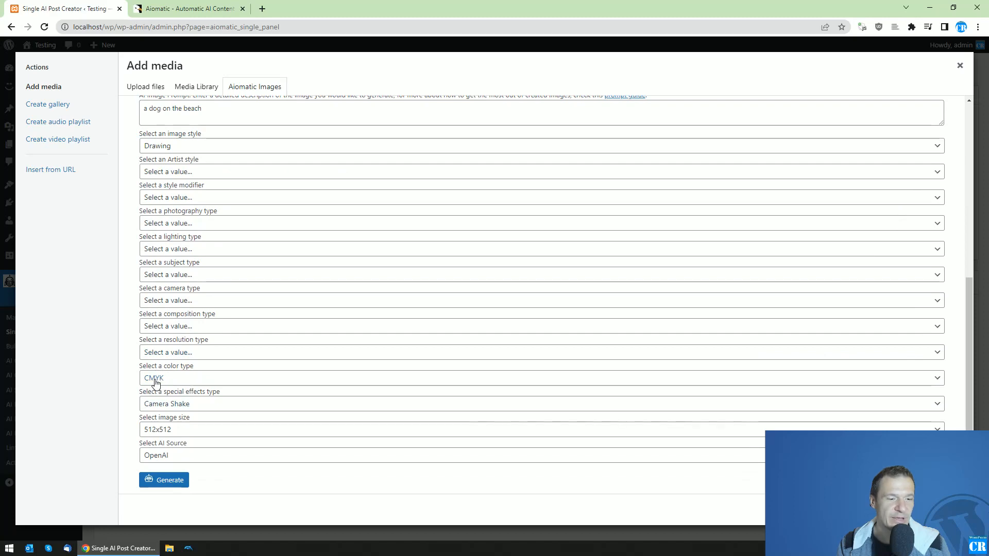
click(163, 480)
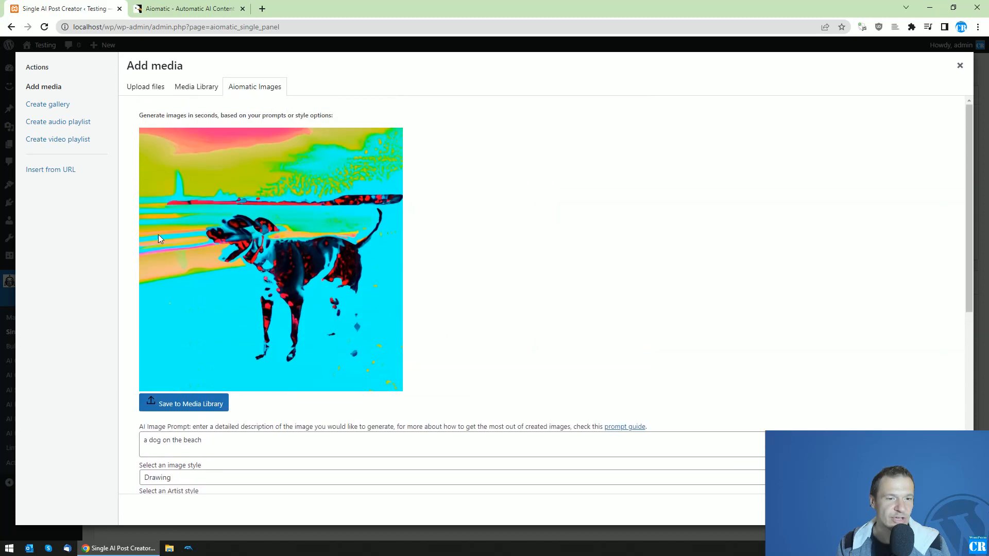
mouse_move(121, 258)
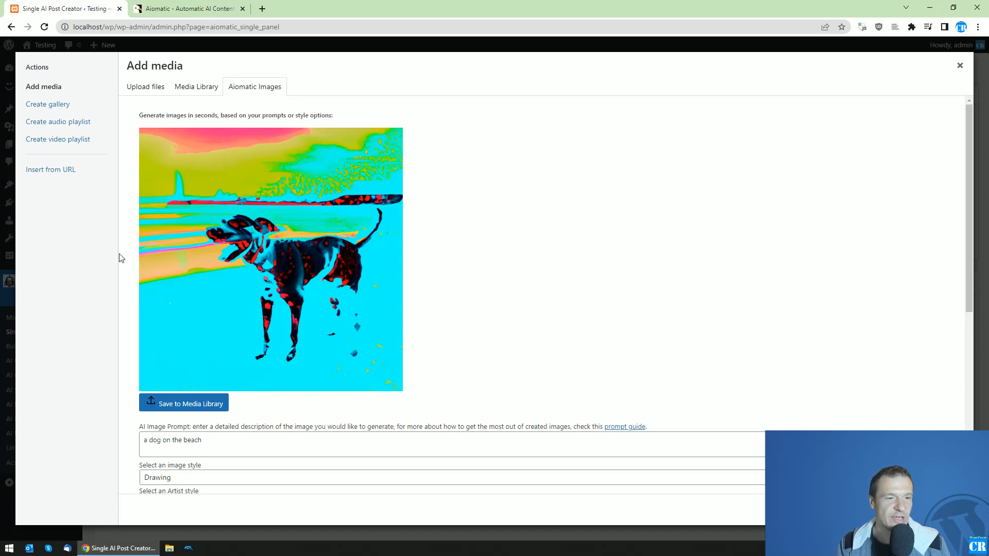
scroll(down, 3)
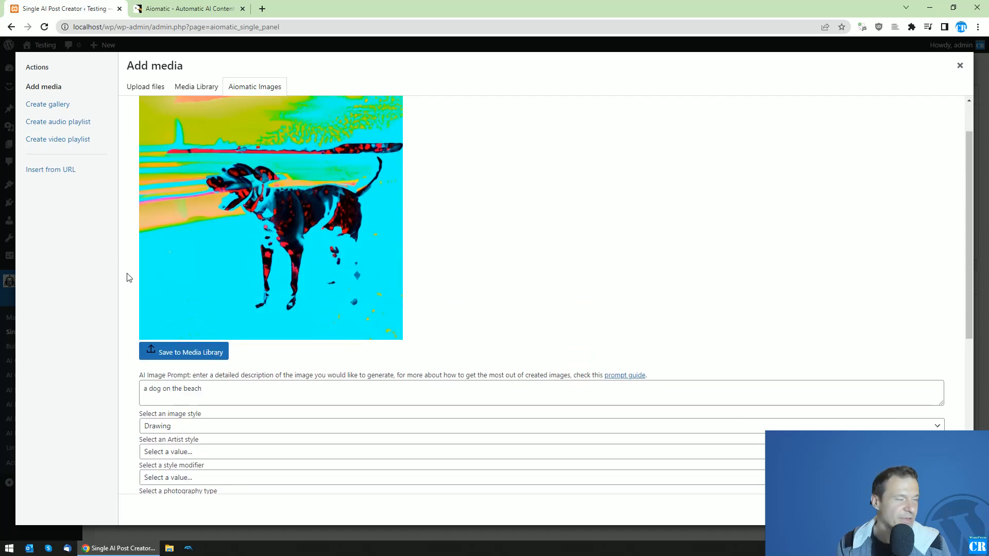
scroll(down, 3)
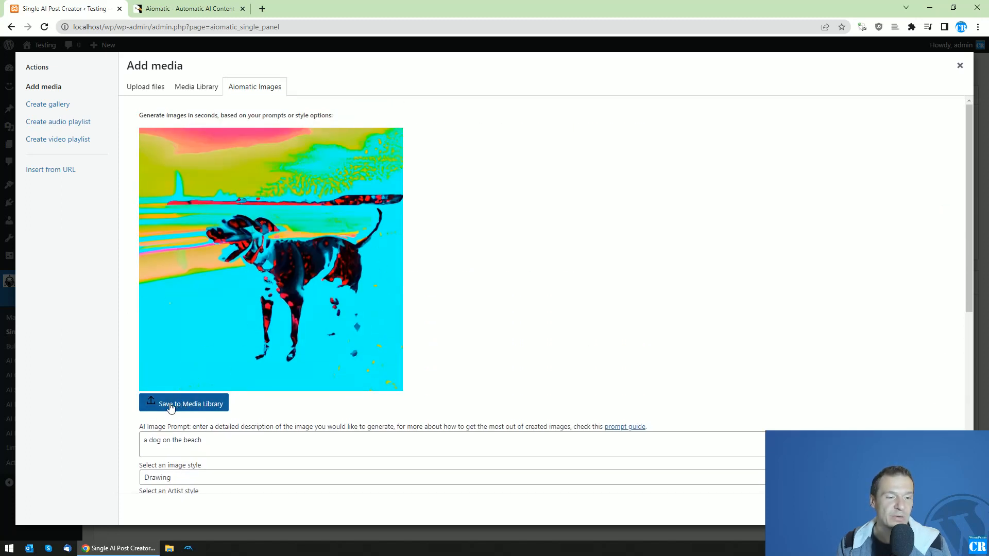
Save the dog drawing to the media library and confirm it in Media Library
click(182, 403)
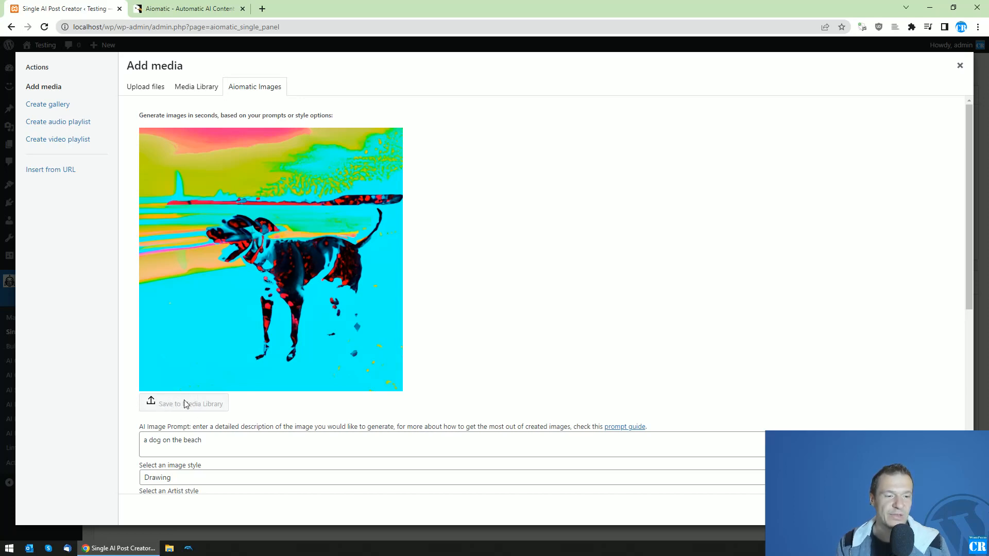
scroll(down, 3)
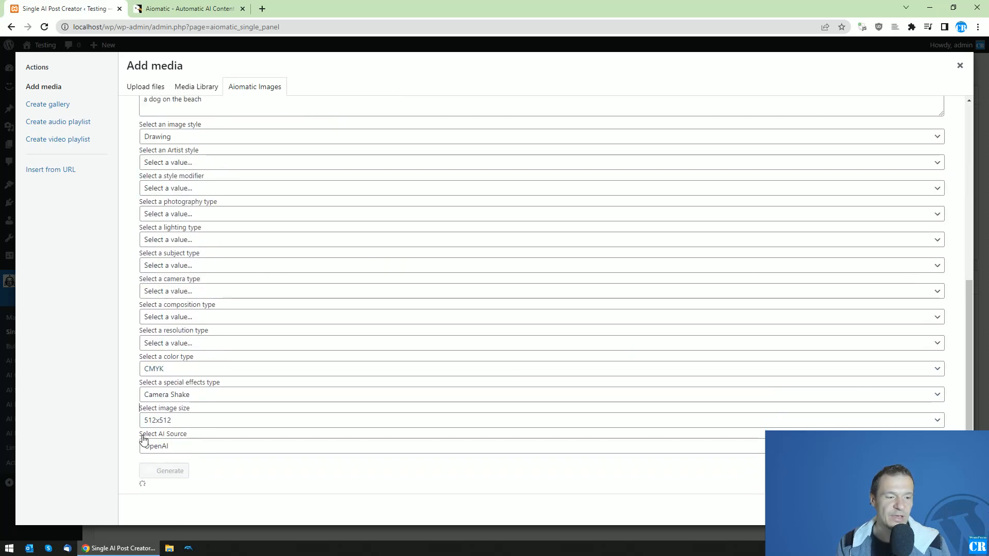
click(163, 470)
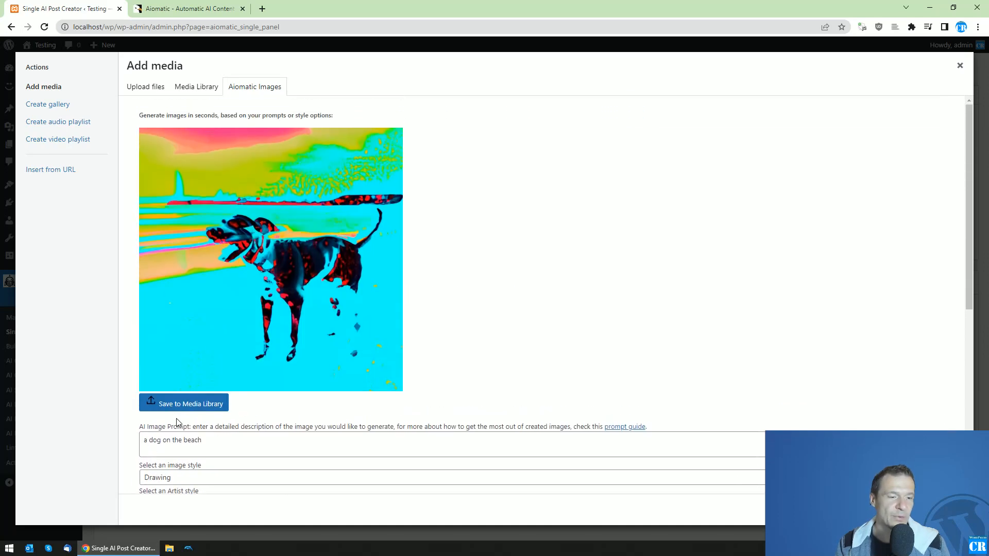
click(196, 86)
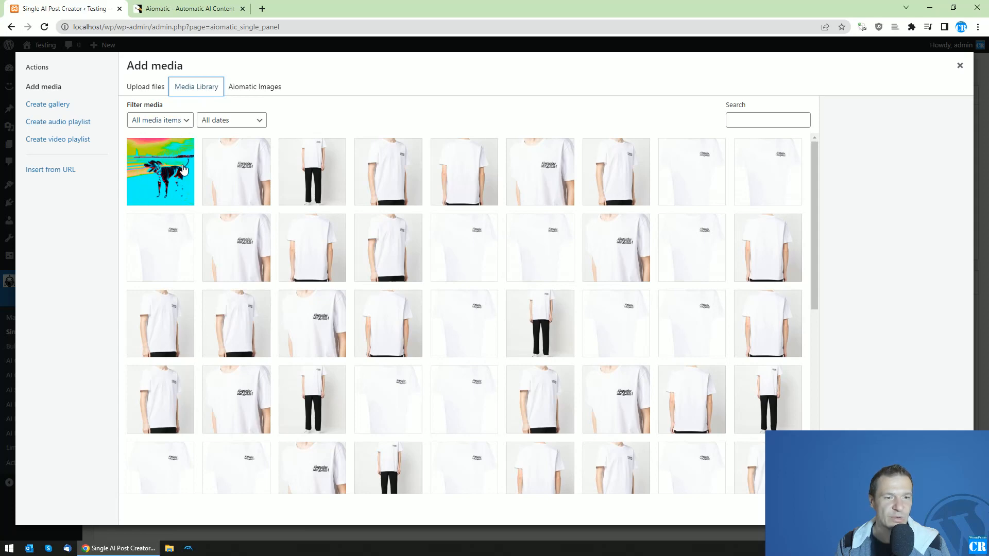
Reopen the Aiomatic Images form and set lighting type to Ambient
click(254, 87)
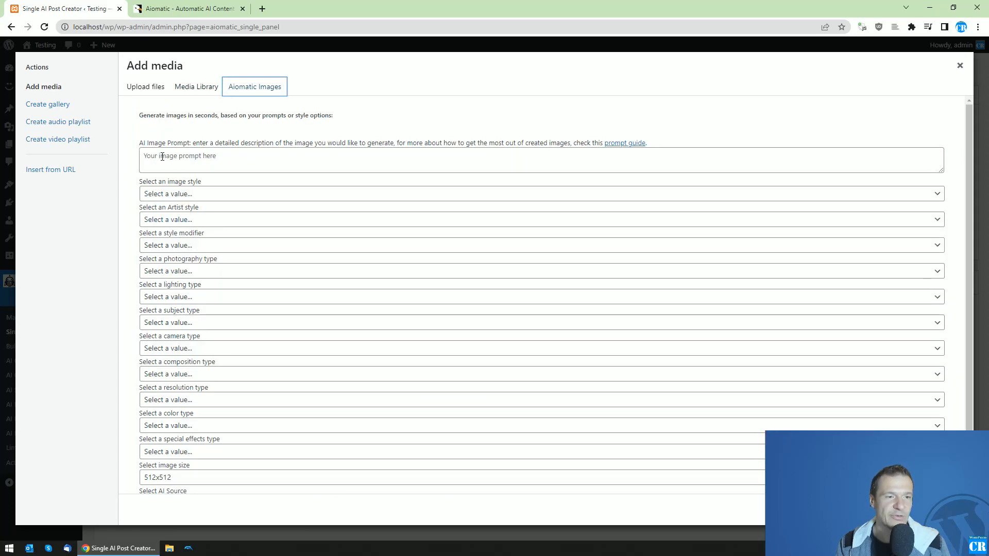
scroll(down, 3)
text(an indian head)
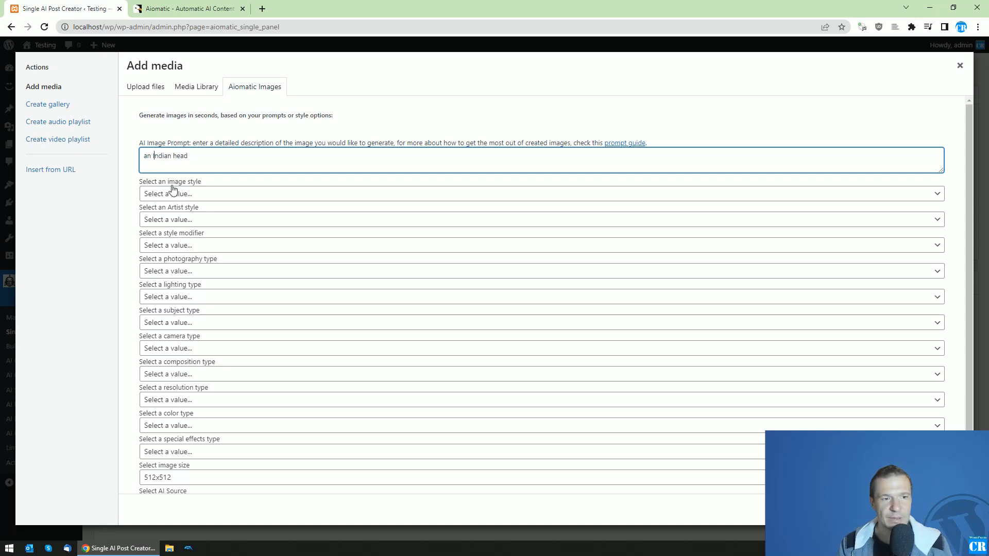
click(540, 248)
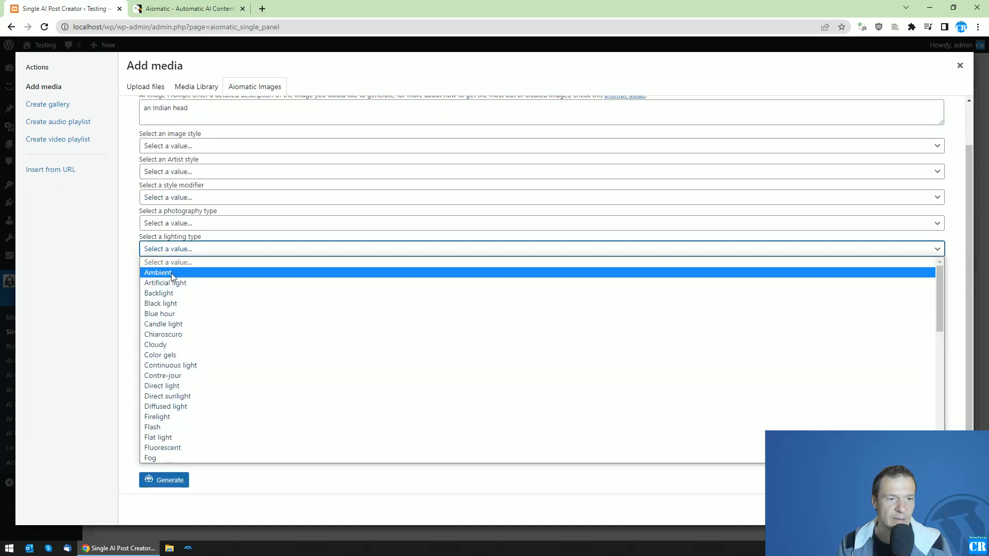
click(166, 272)
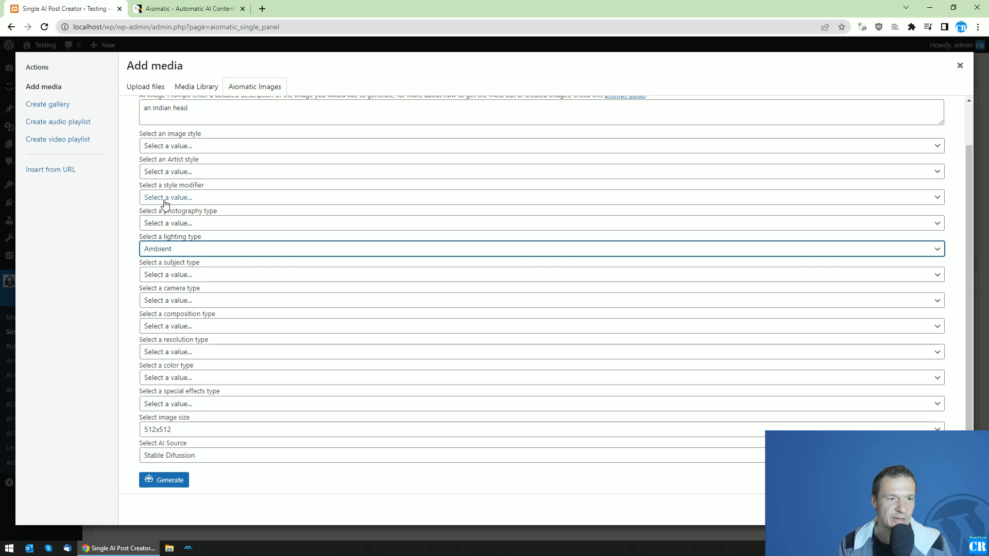
Set Conceptual style and Aperture camera, then generate the 'an Indian head' image
click(540, 193)
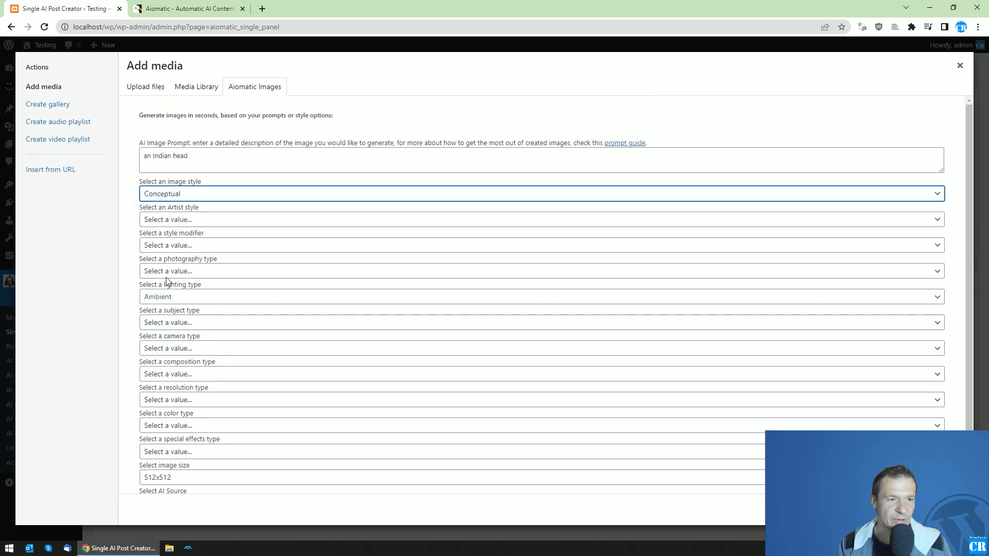
scroll(down, 3)
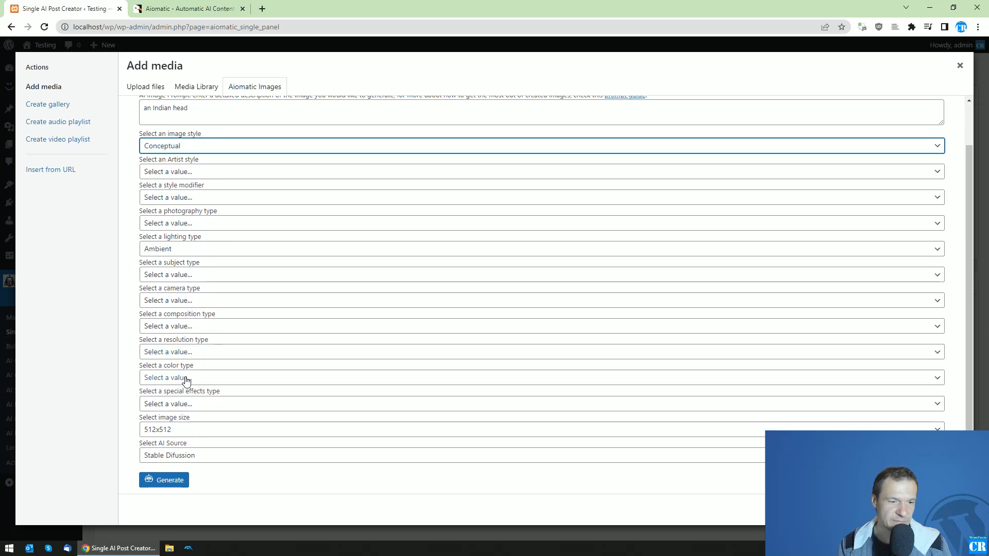
click(539, 300)
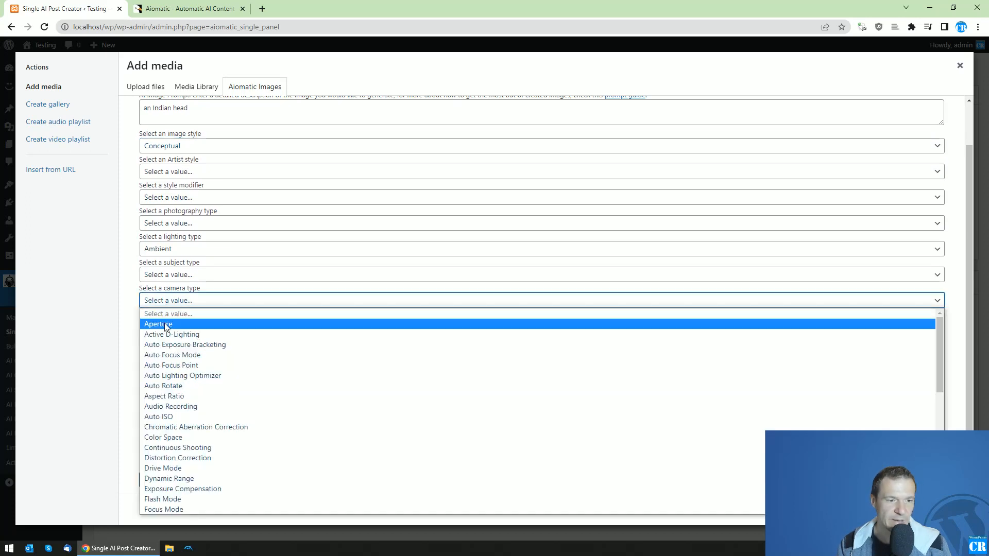
click(158, 324)
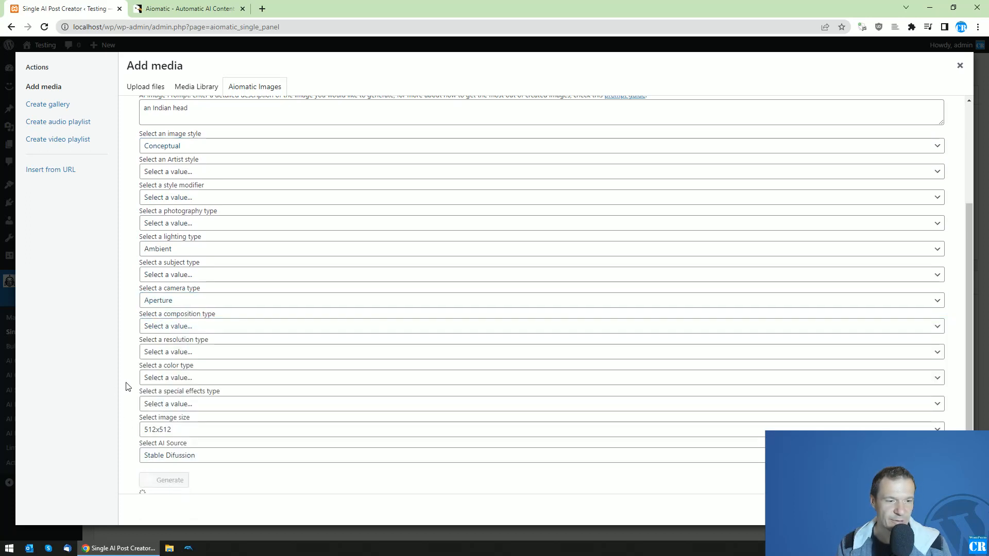
click(169, 480)
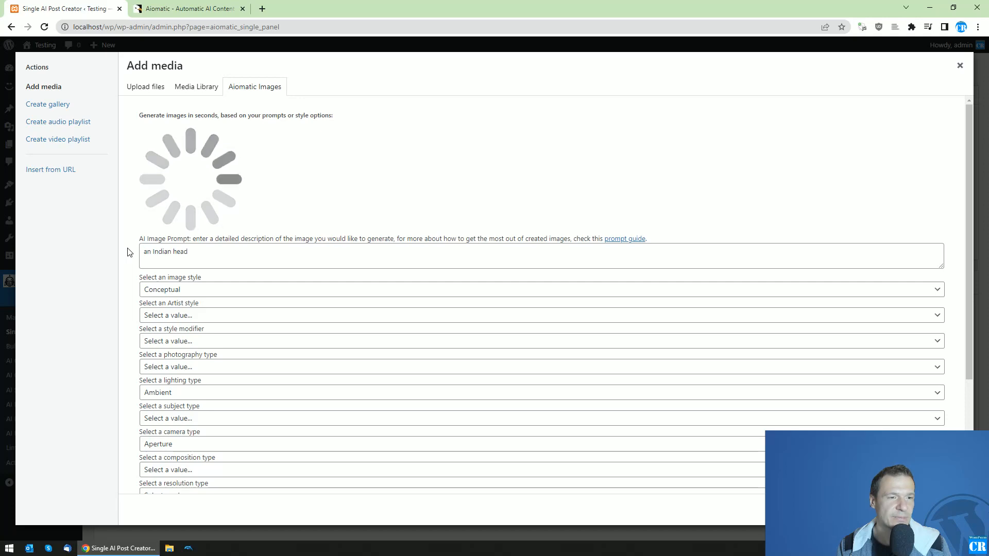
scroll(down, 3)
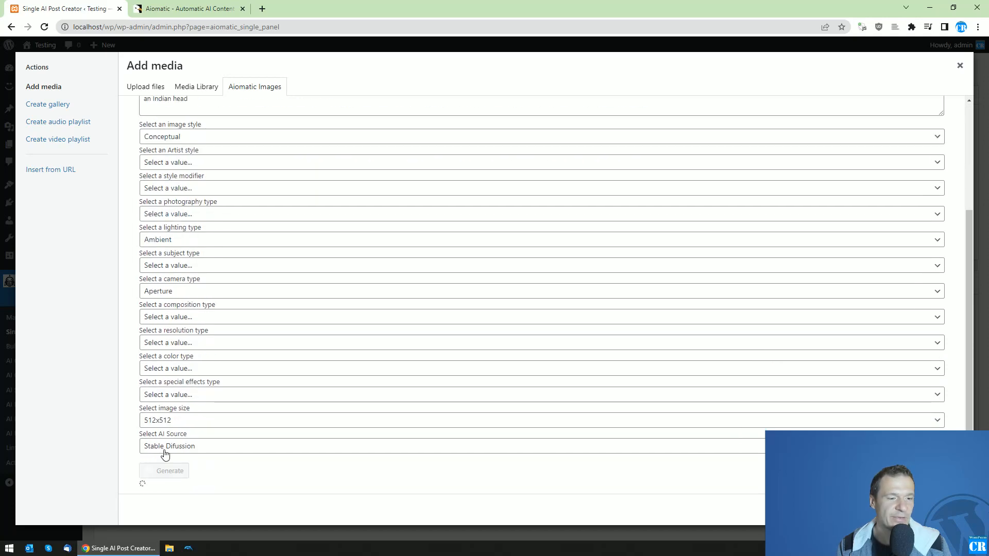
Review the finished conceptual Indian-head image preview
click(169, 470)
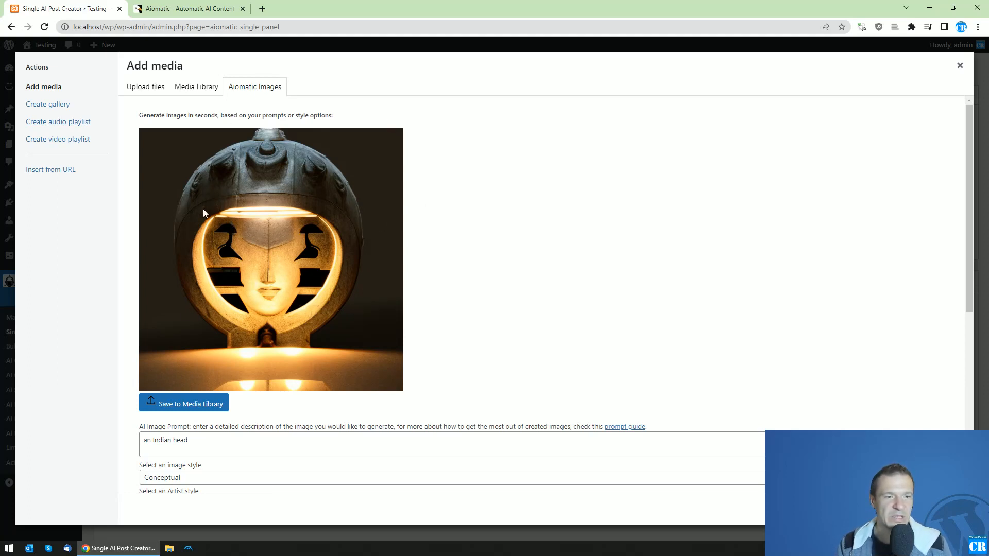
mouse_move(315, 327)
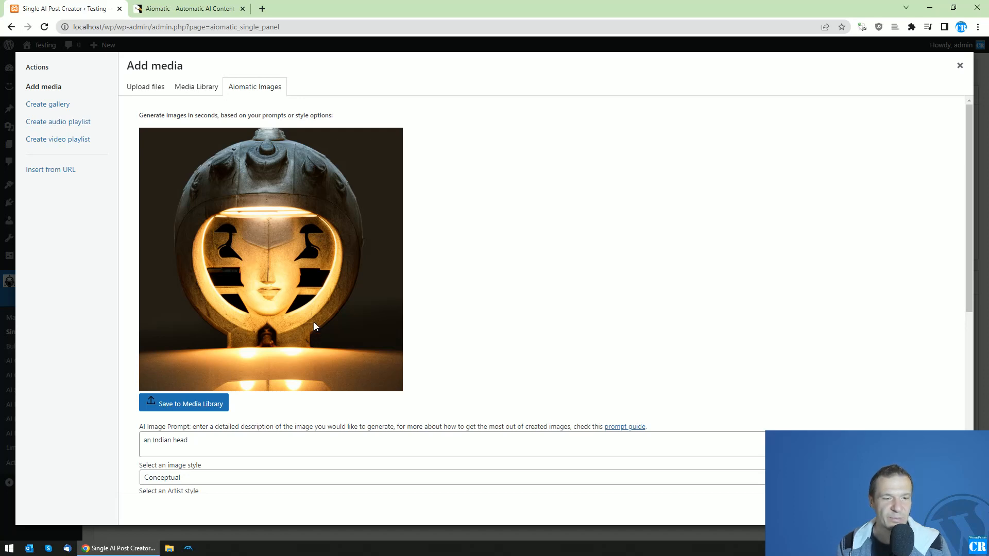
mouse_move(354, 227)
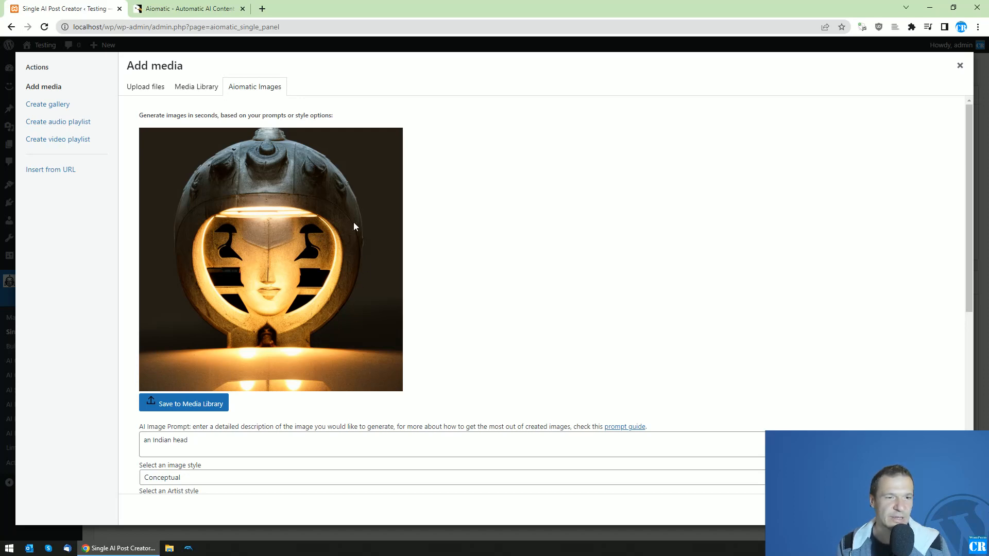
mouse_move(339, 274)
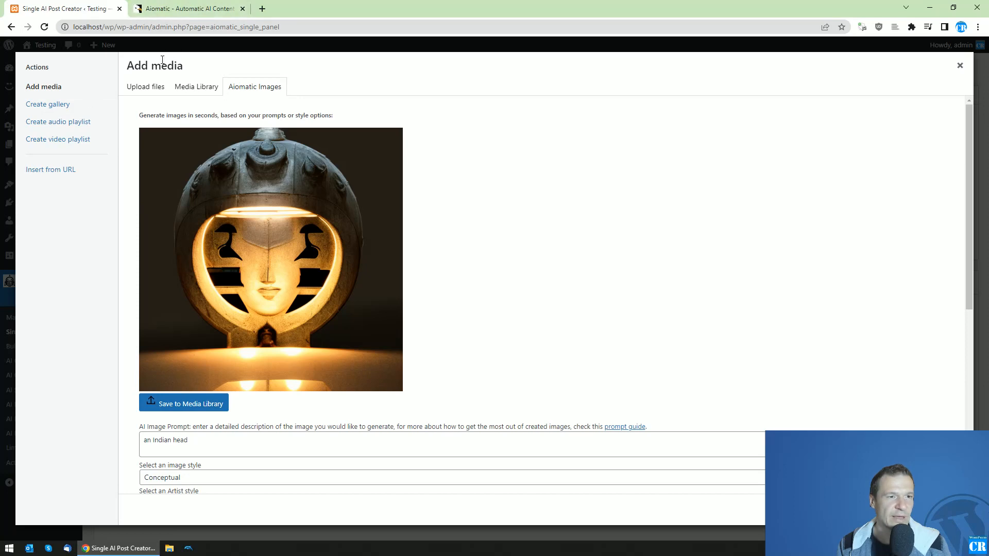
Save the Indian-head image to the media library and select it for the post
click(196, 87)
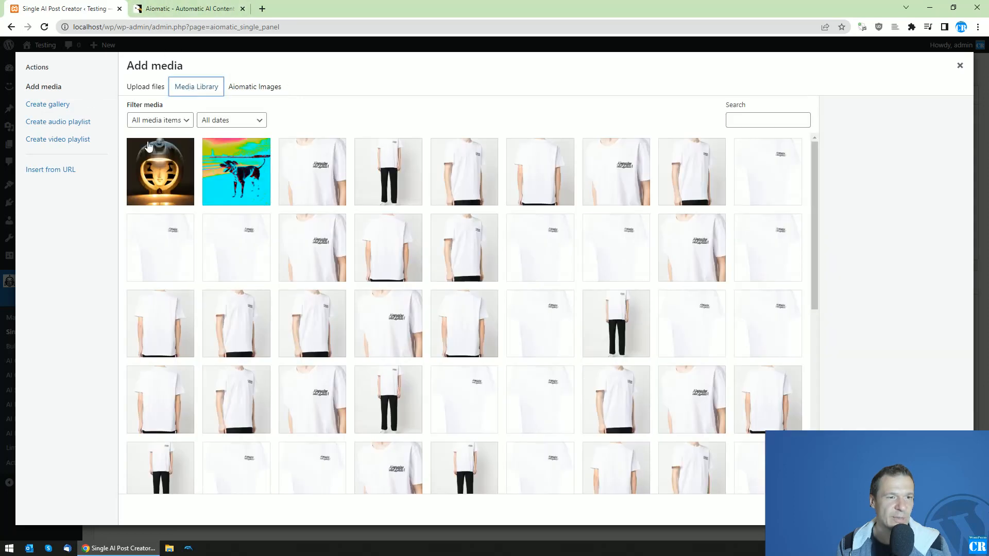
mouse_move(172, 162)
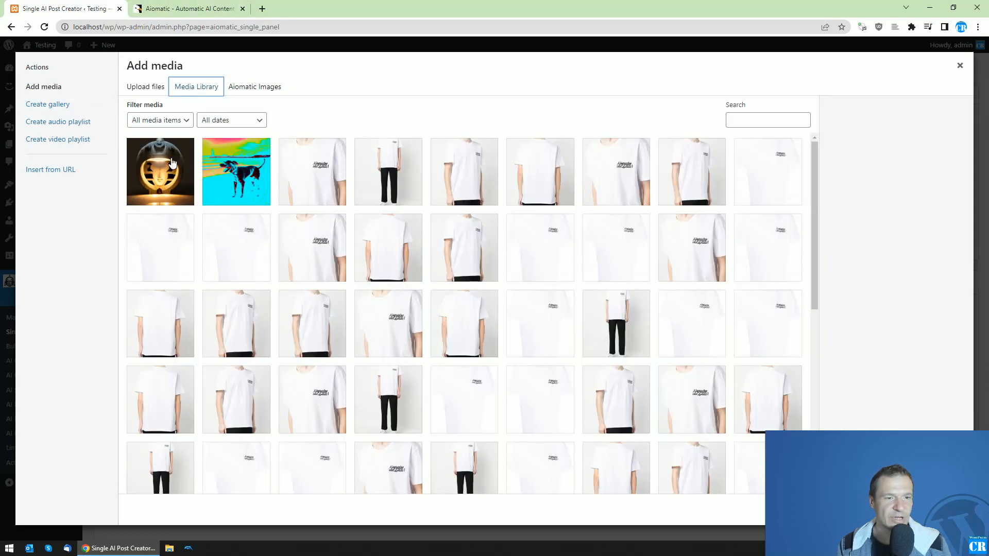
click(160, 172)
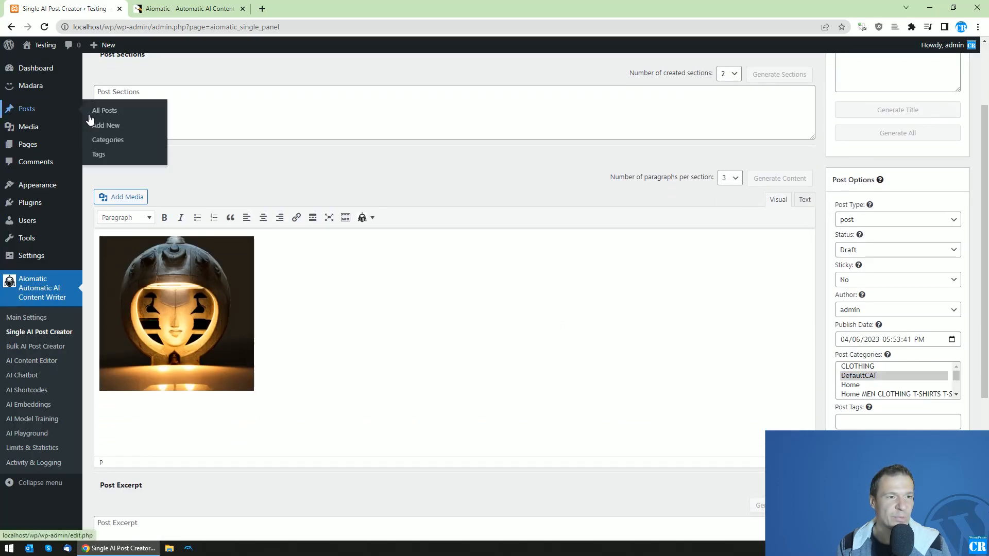
mouse_move(105, 125)
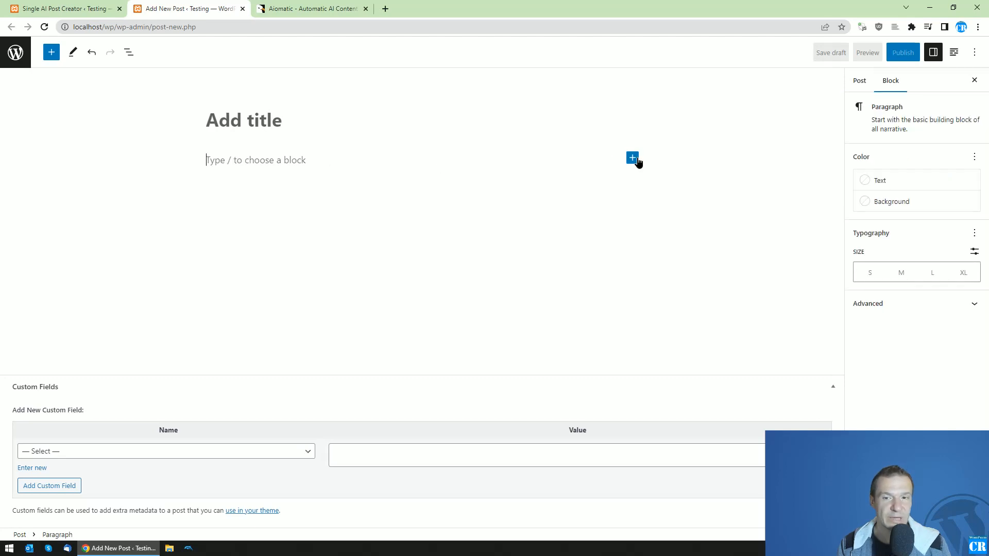
Add an Image block to the new post showing the Indian-head image from Media Library
click(632, 157)
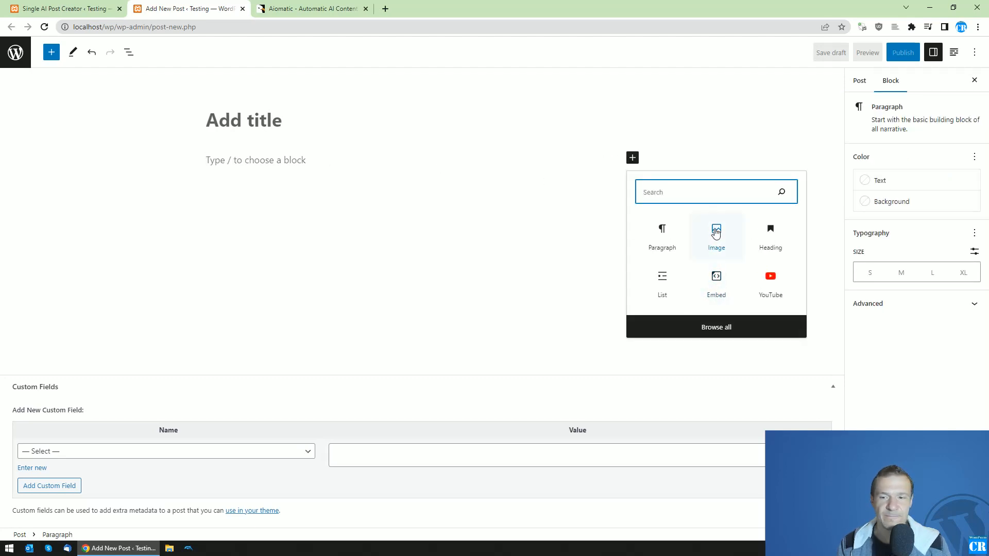
mouse_move(715, 244)
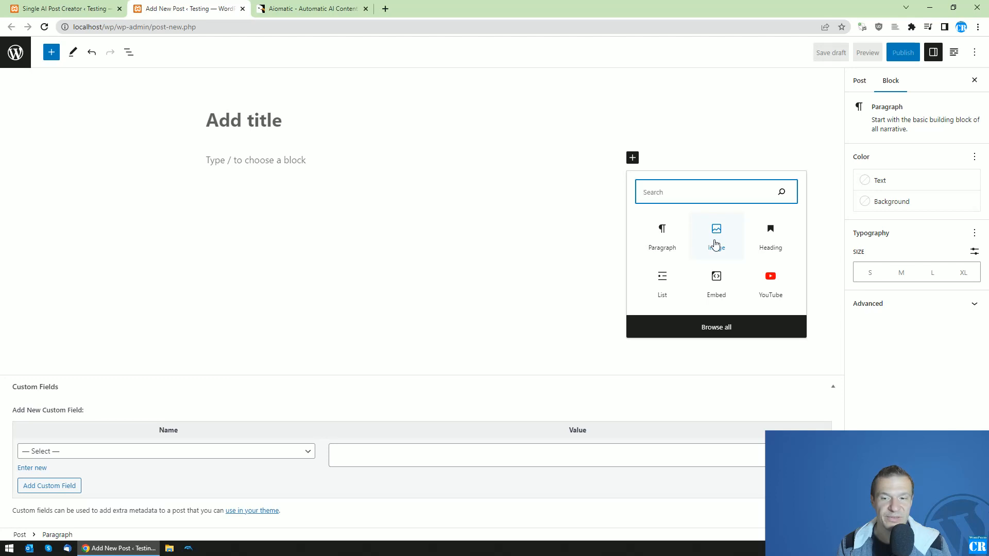
click(716, 232)
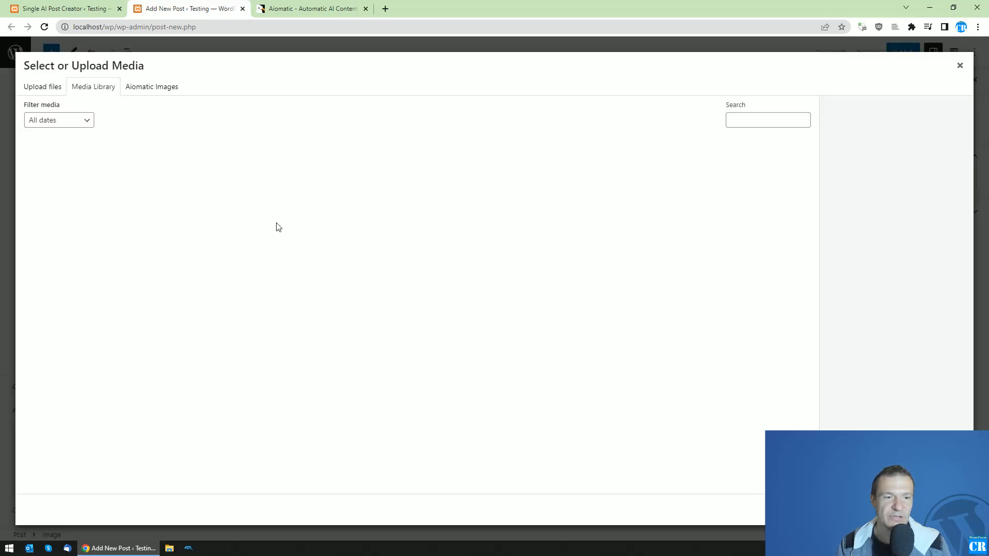
click(151, 86)
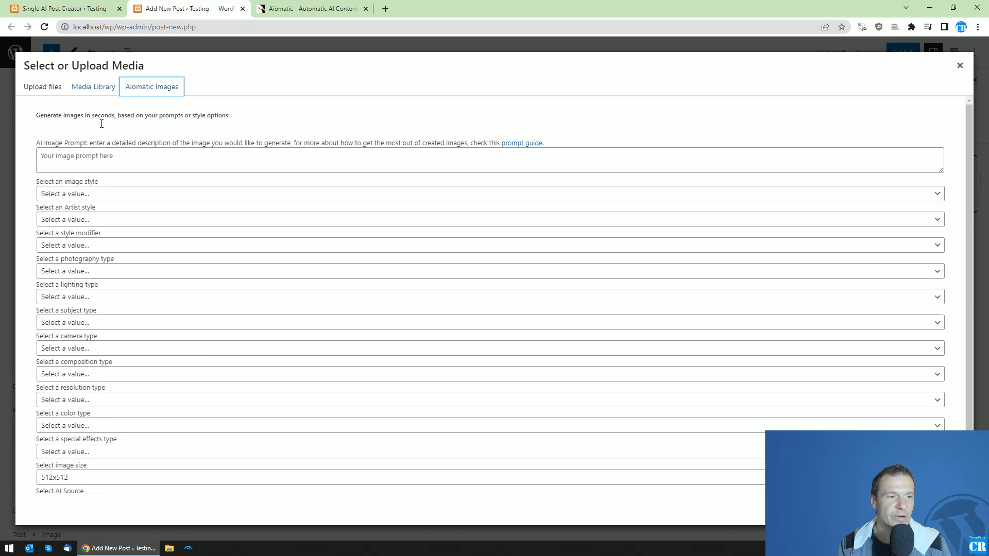
click(93, 86)
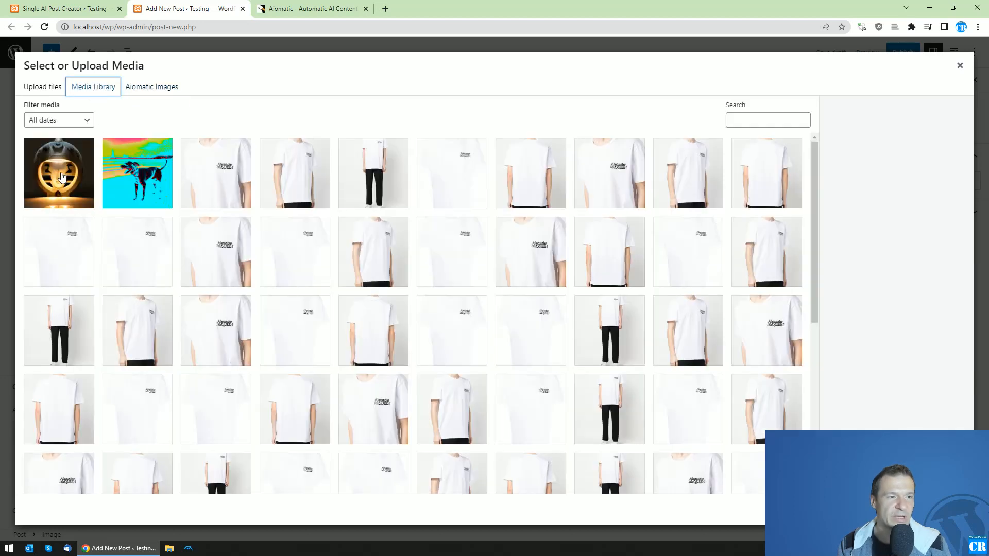
click(58, 173)
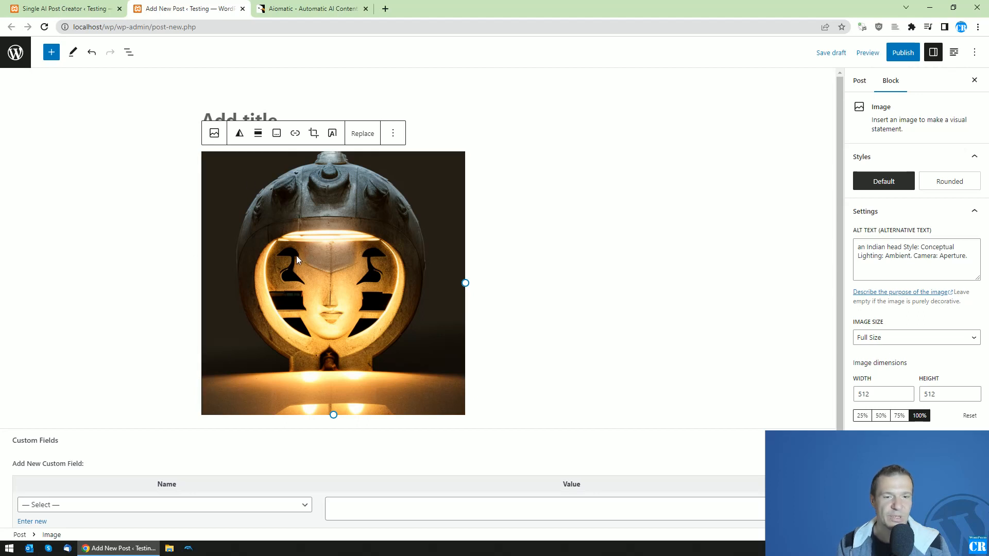
mouse_move(374, 169)
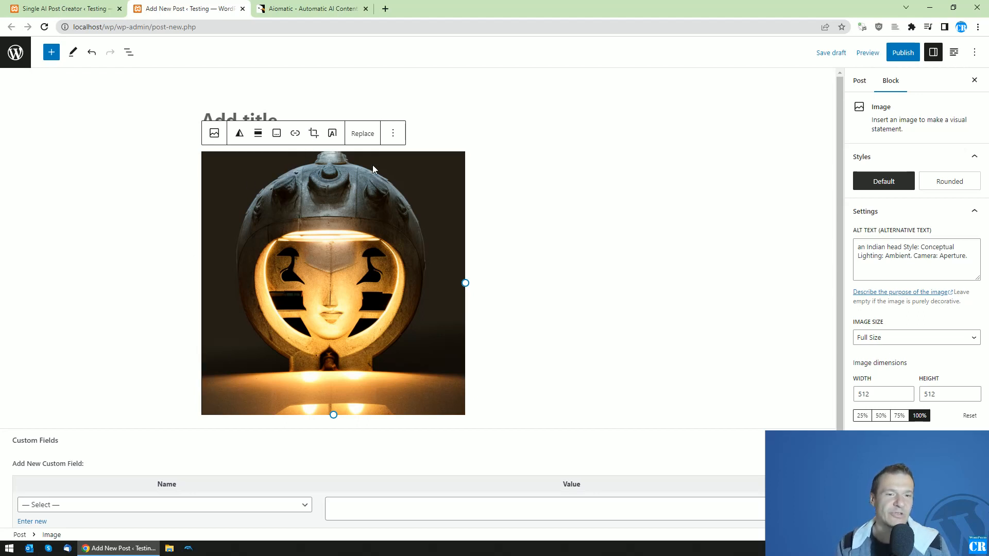
mouse_move(212, 6)
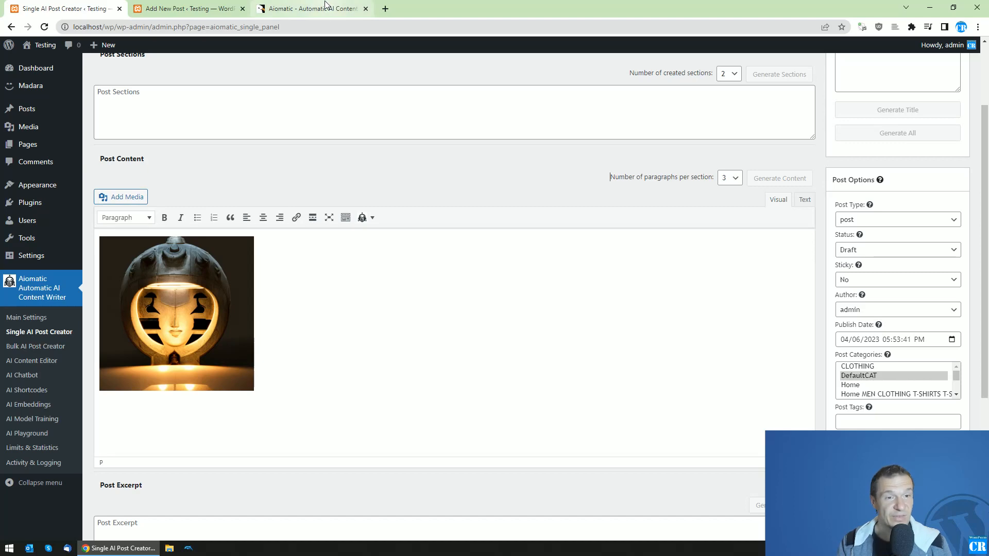
click(309, 8)
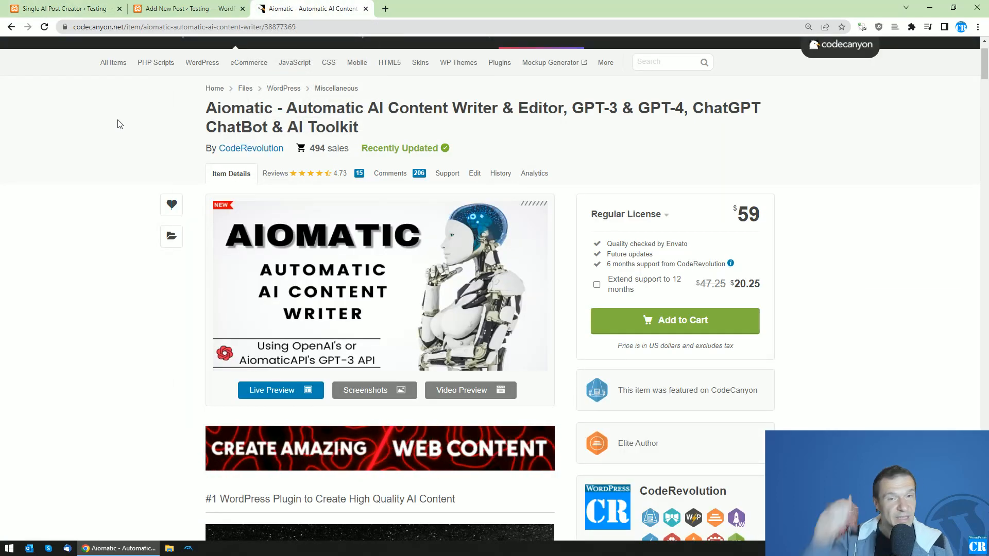
click(63, 8)
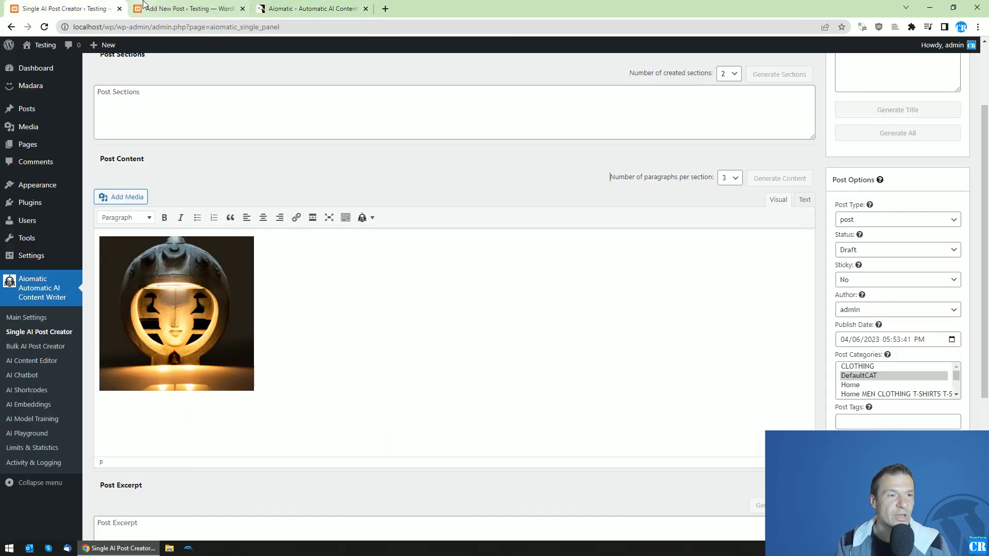
mouse_move(188, 8)
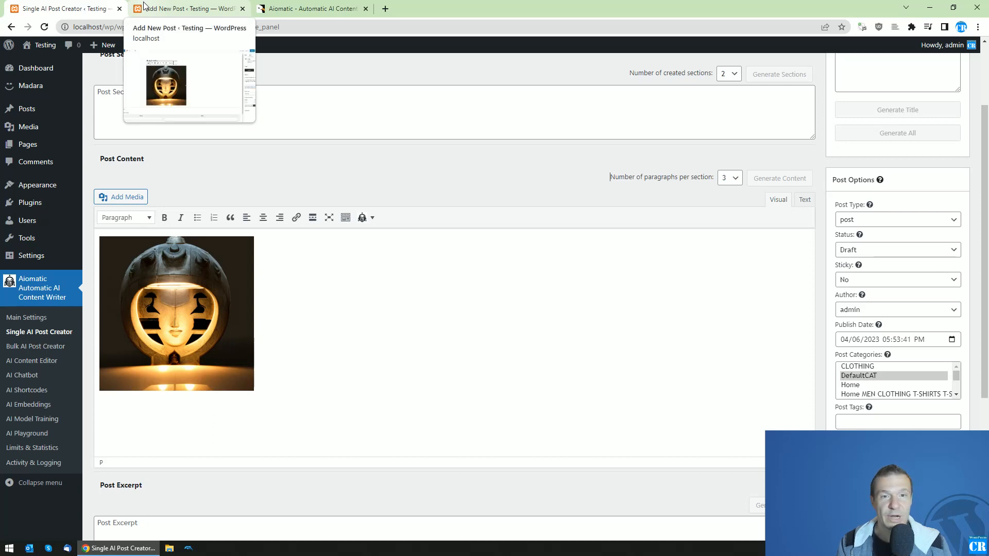